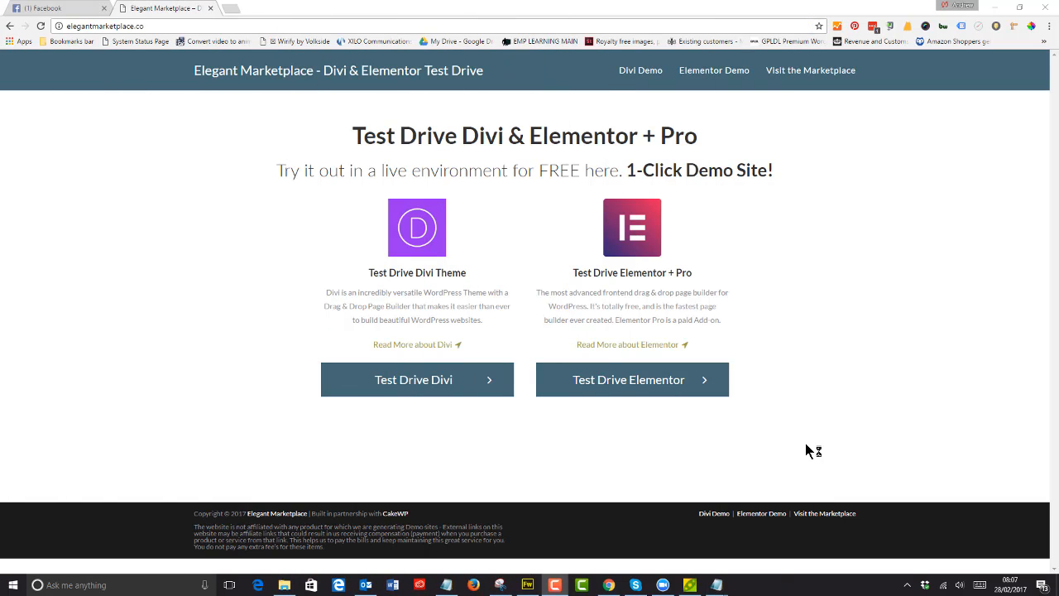
mouse_move(788, 447)
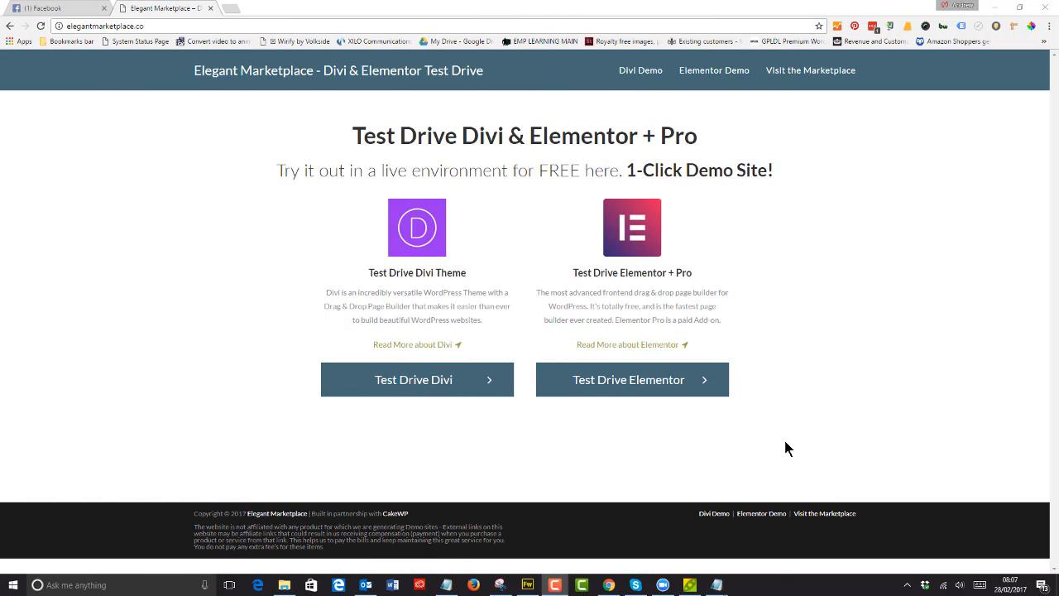
mouse_move(774, 440)
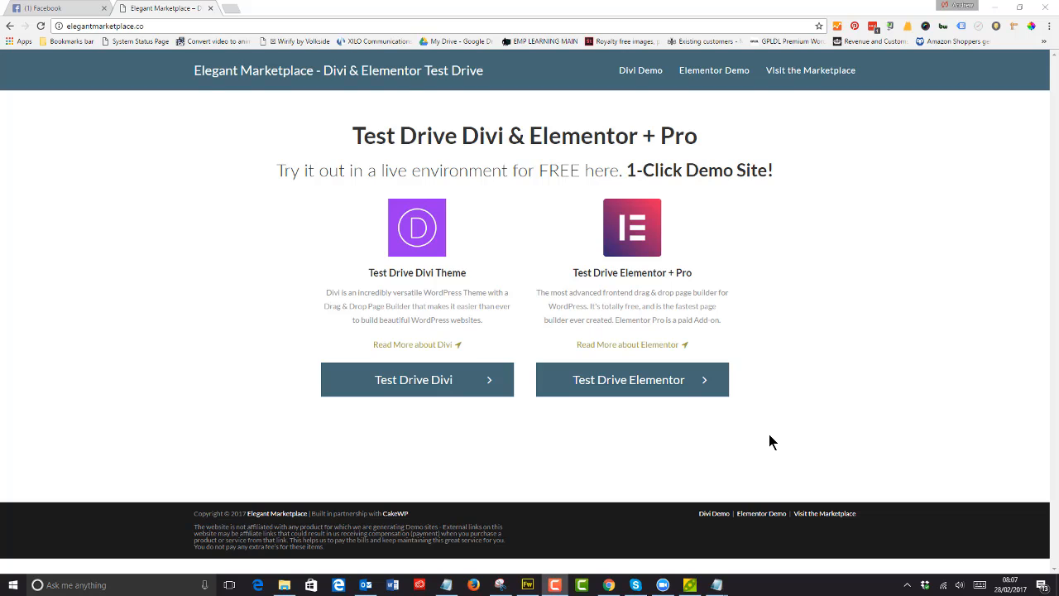
mouse_move(785, 437)
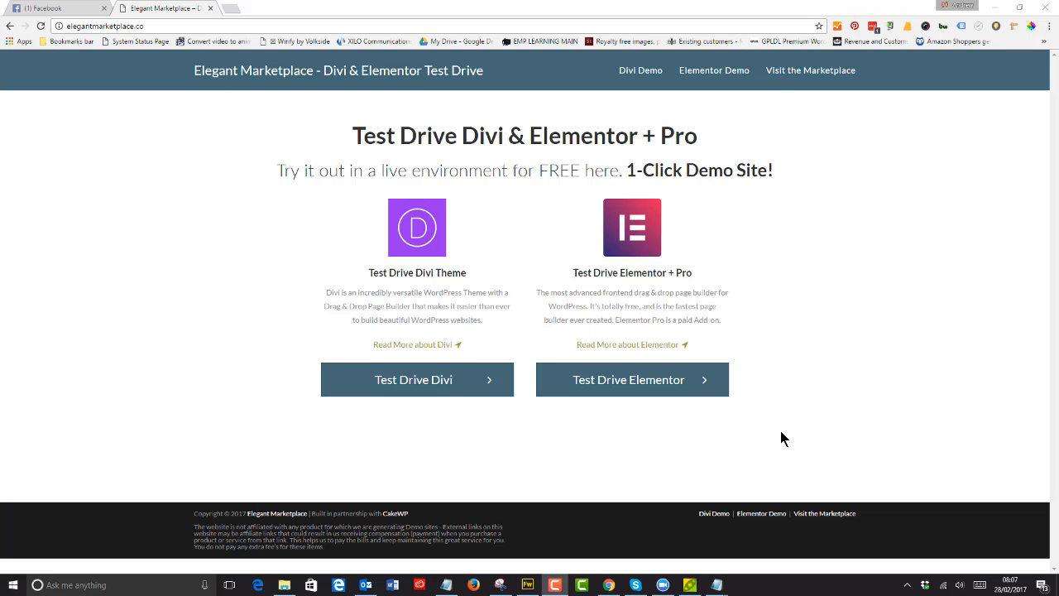
mouse_move(772, 443)
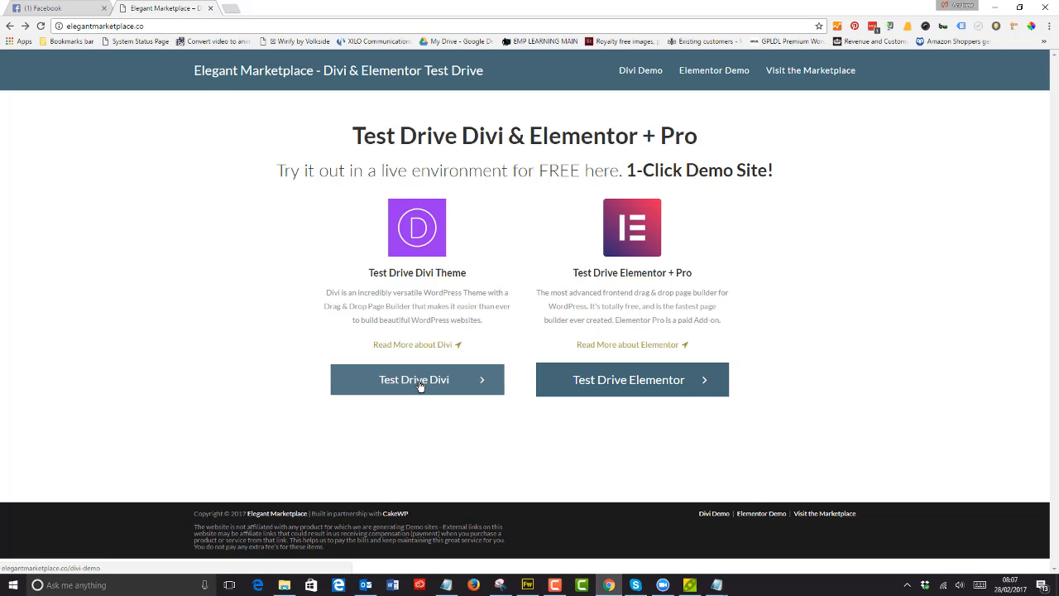
Start the free Divi demo sign-up and enter the elegantmarketplace email address.
left_click(417, 379)
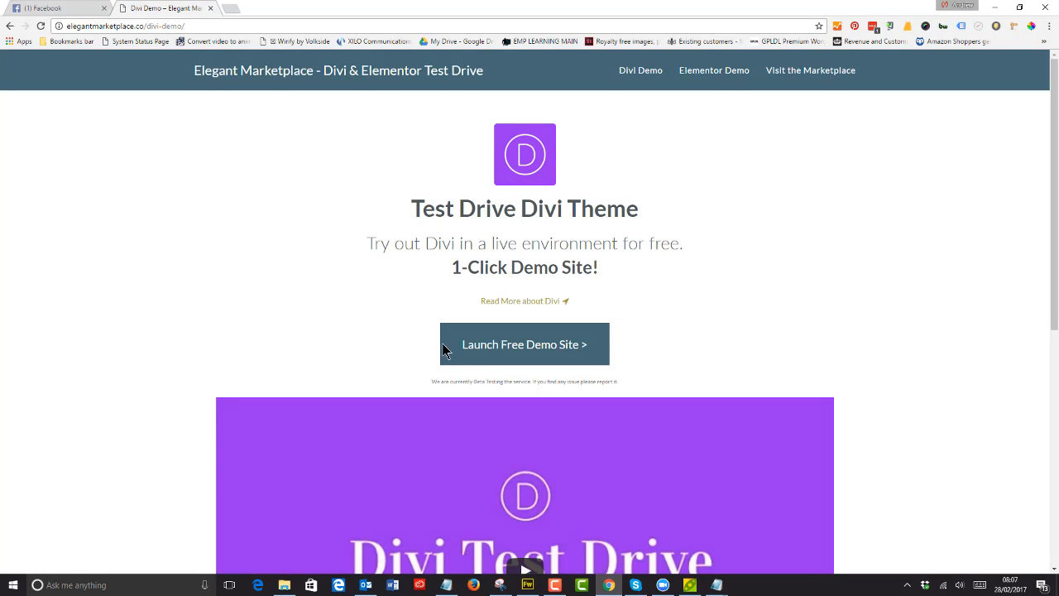
left_click(525, 342)
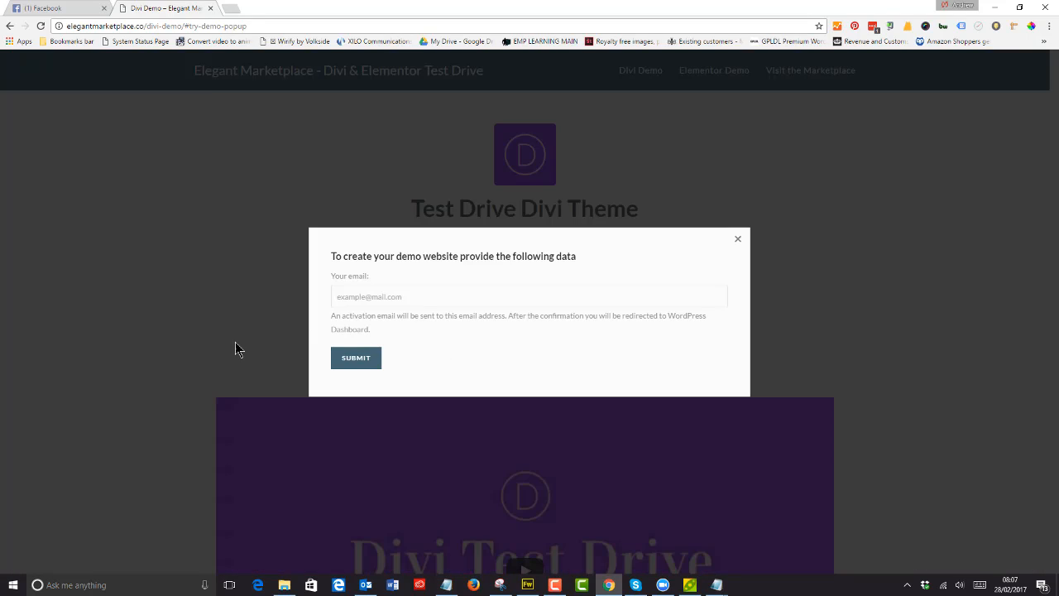
left_click(529, 296)
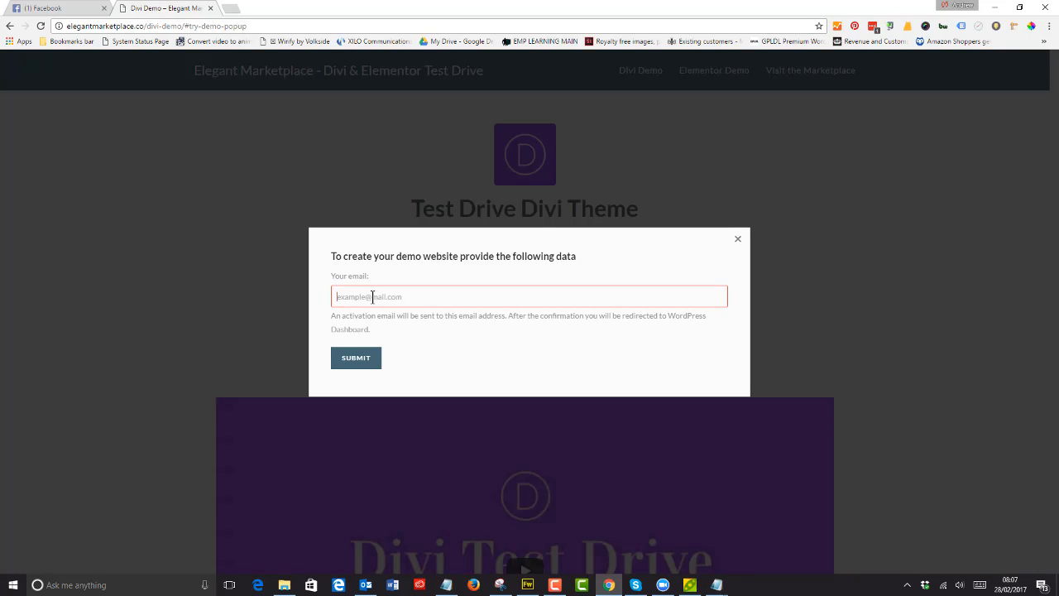
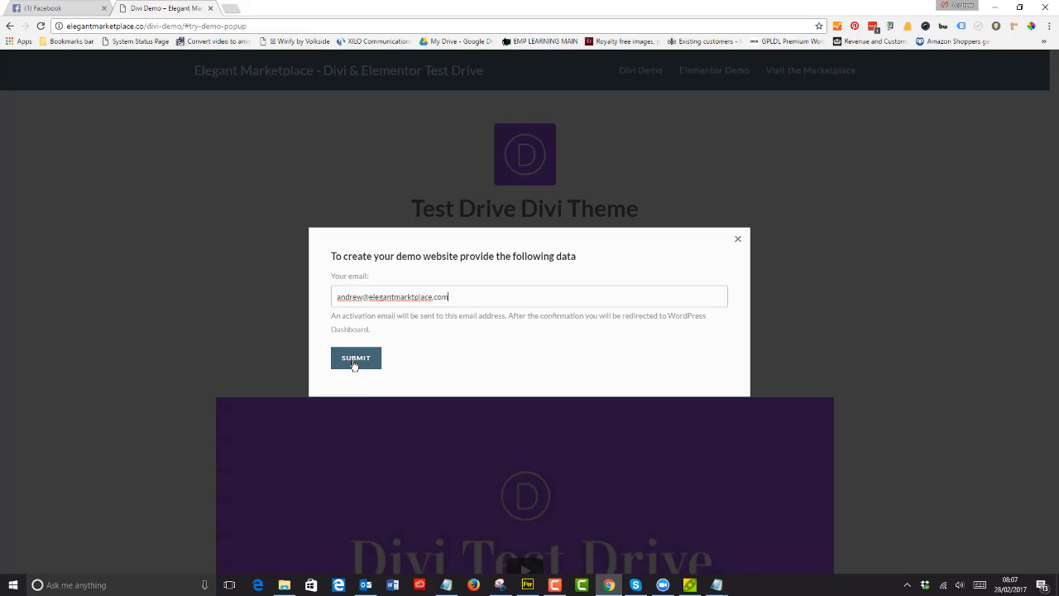
Submit the email and dismiss the activation-email-sent confirmation.
left_click(356, 357)
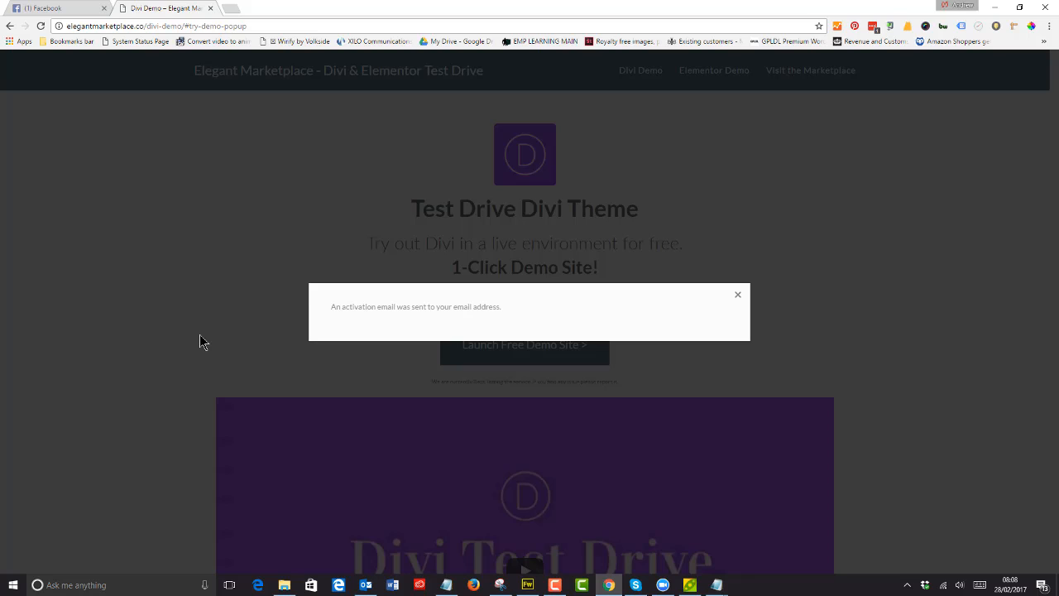
triple_click(416, 307)
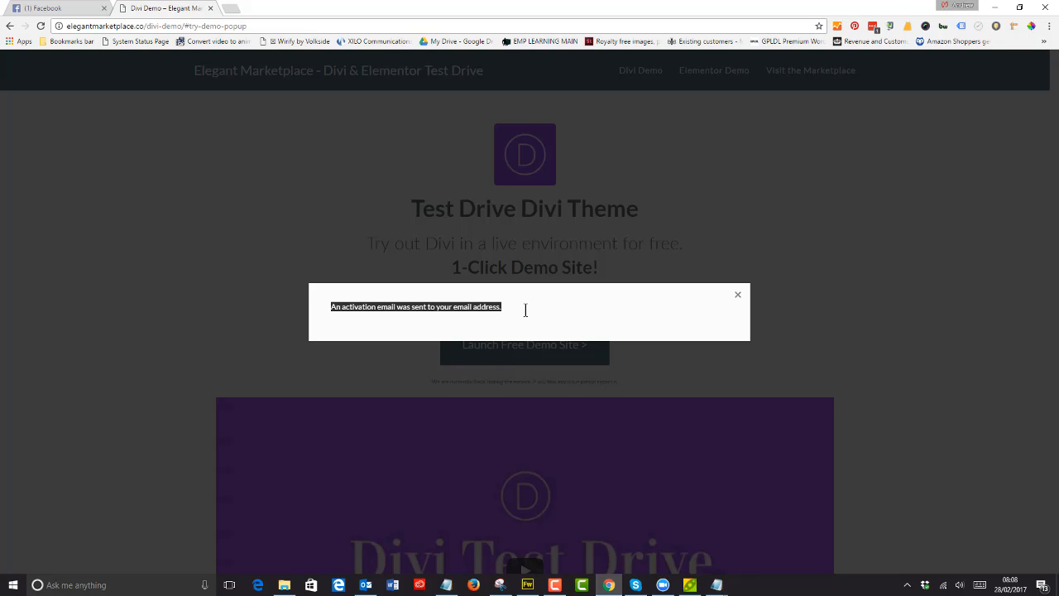
mouse_move(209, 314)
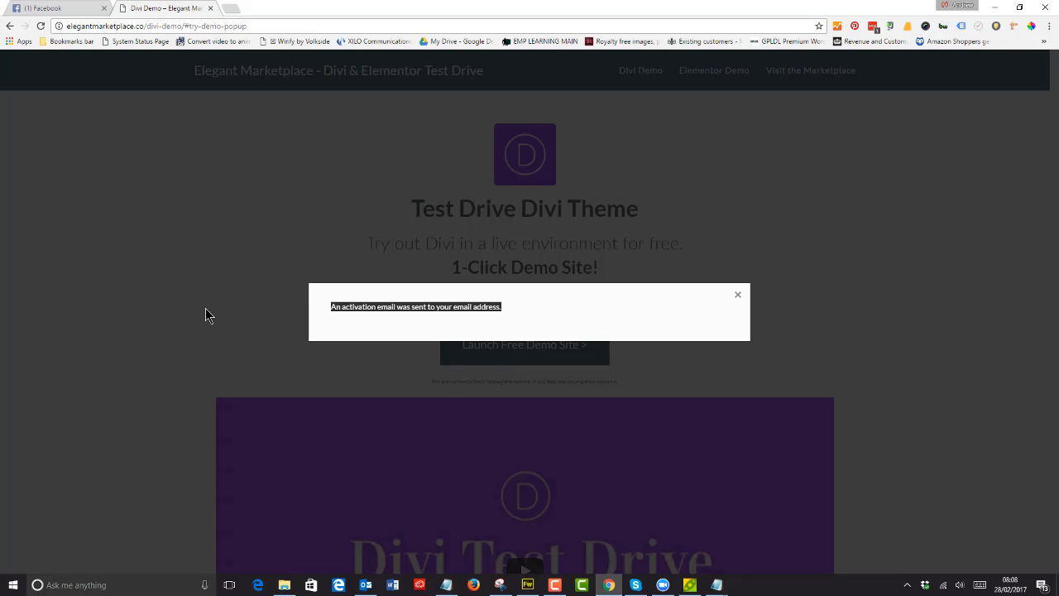
left_click(738, 295)
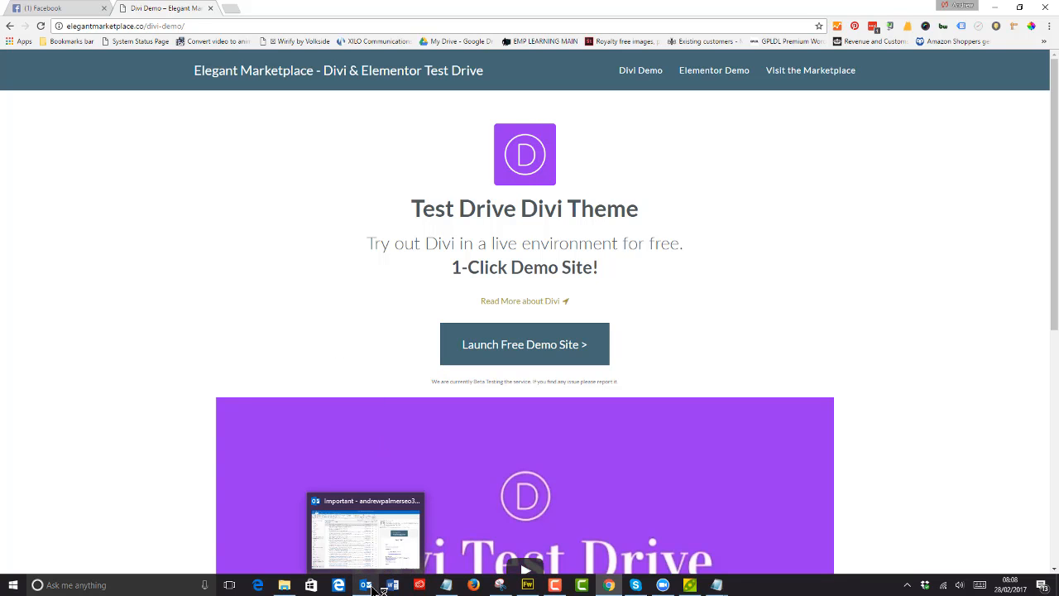
Confirm the demo account from the Outlook activation email.
left_click(365, 584)
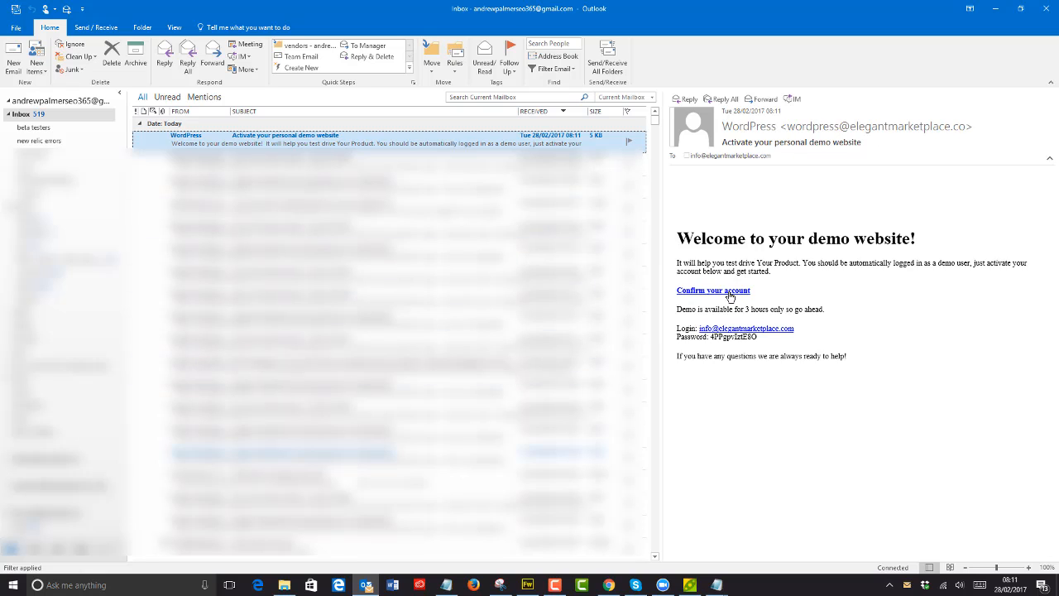
mouse_move(713, 290)
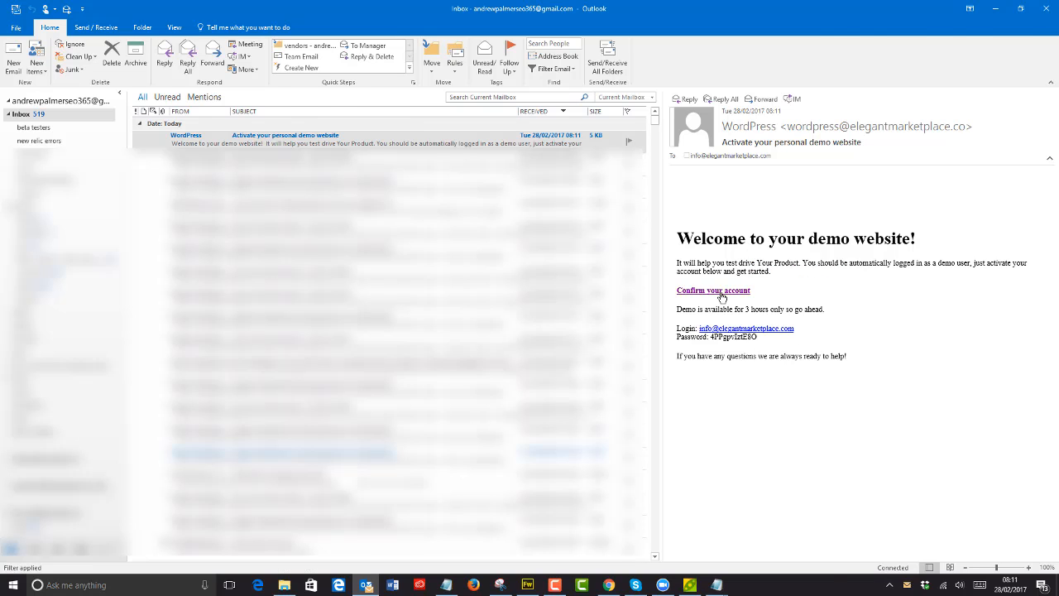
left_click(712, 291)
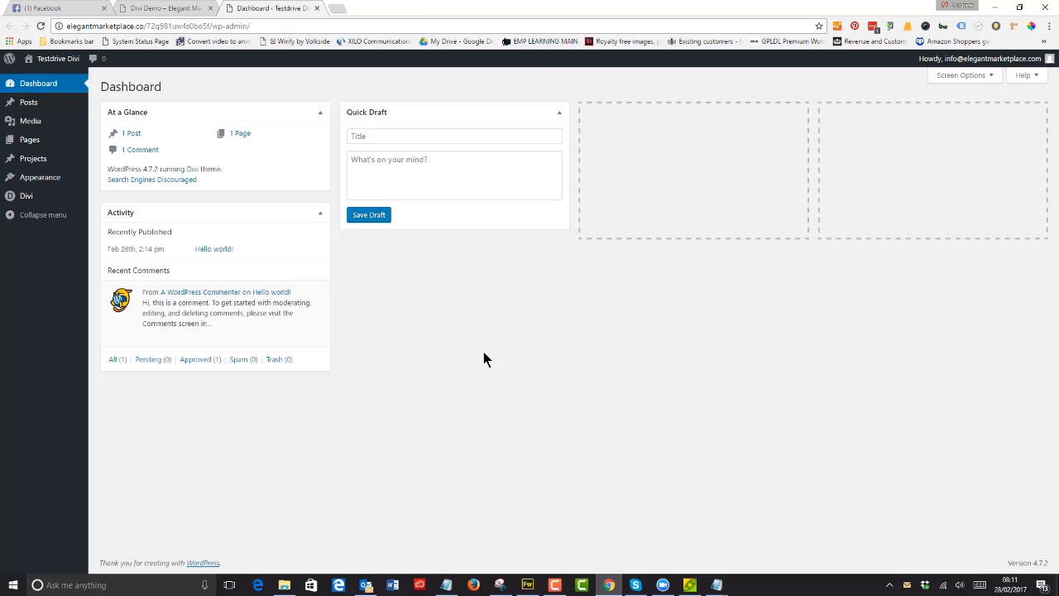
Open Sample Page for editing from Pages > All Pages.
left_click(30, 139)
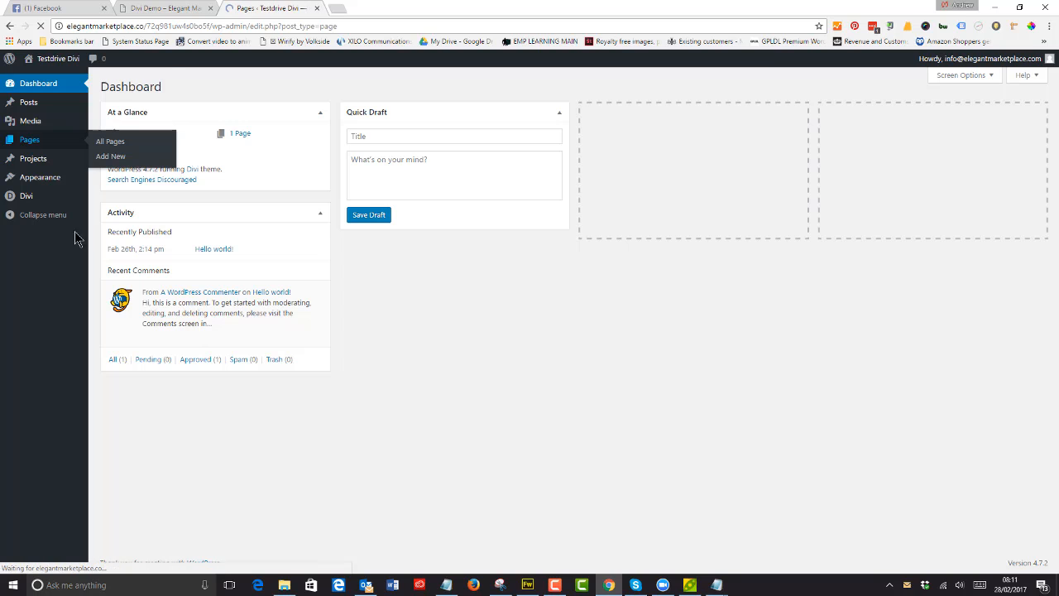
left_click(109, 142)
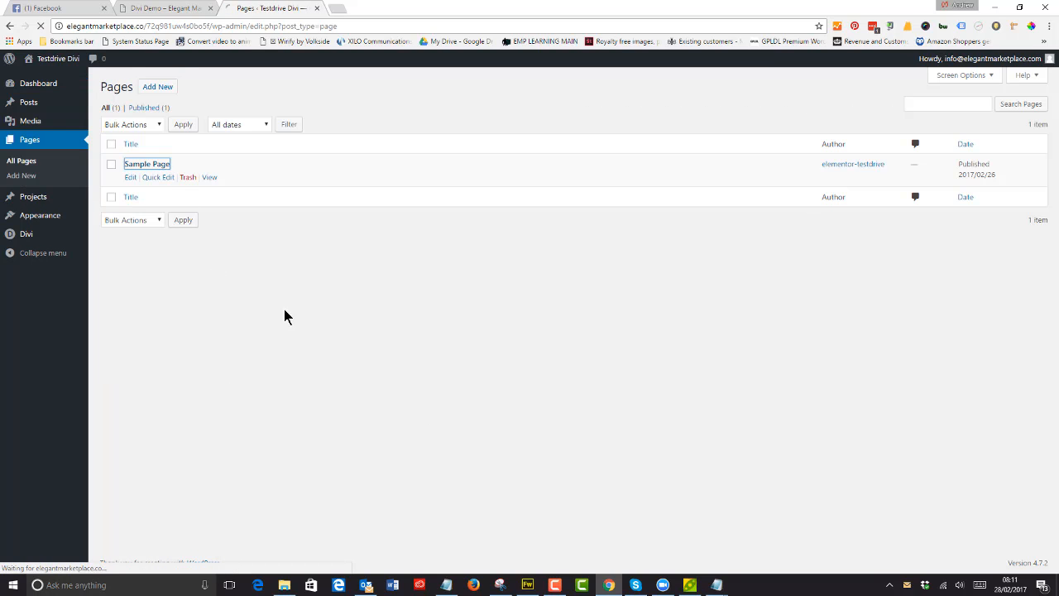
left_click(129, 177)
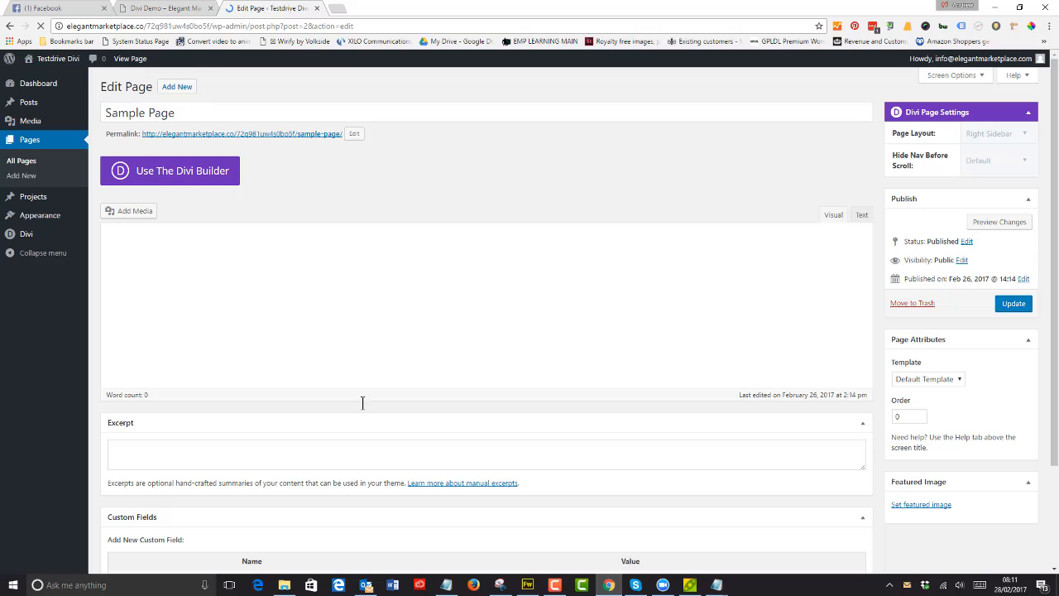
Enable the Divi Builder, insert an Audio module, and preview Sample Page.
left_click(182, 171)
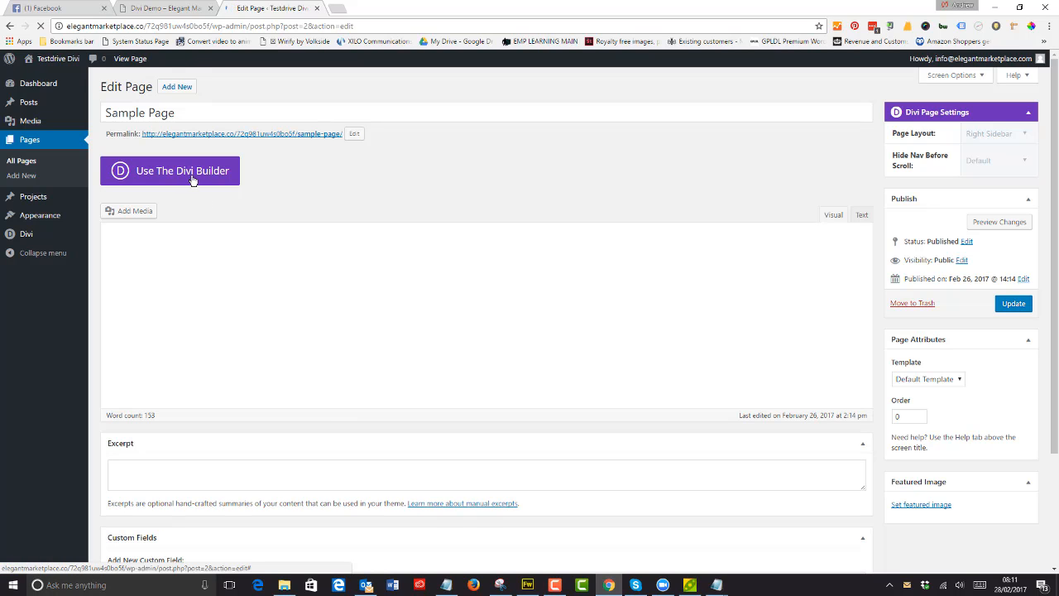
left_click(182, 171)
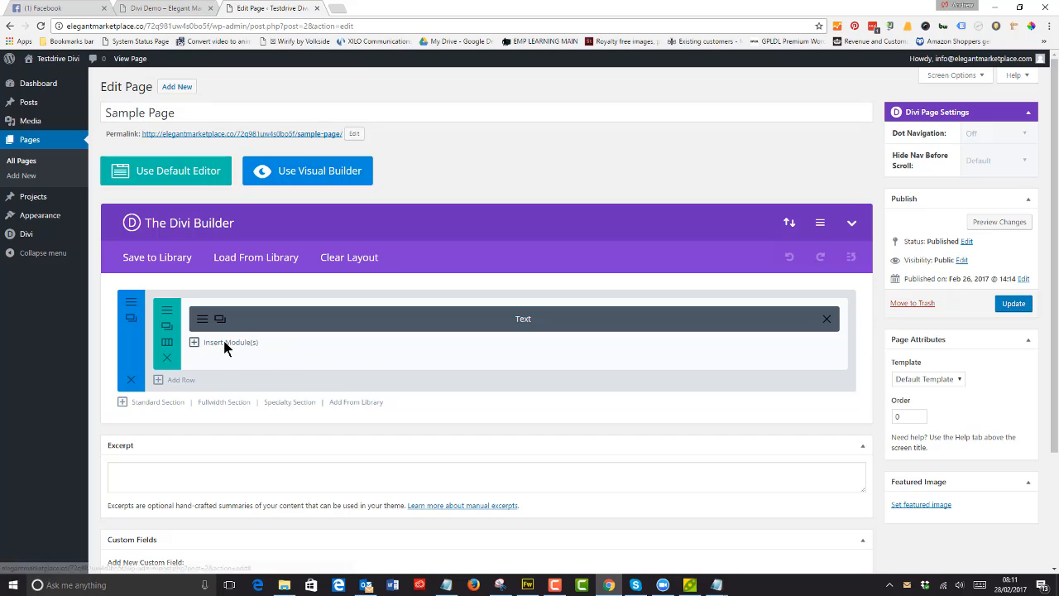
left_click(223, 341)
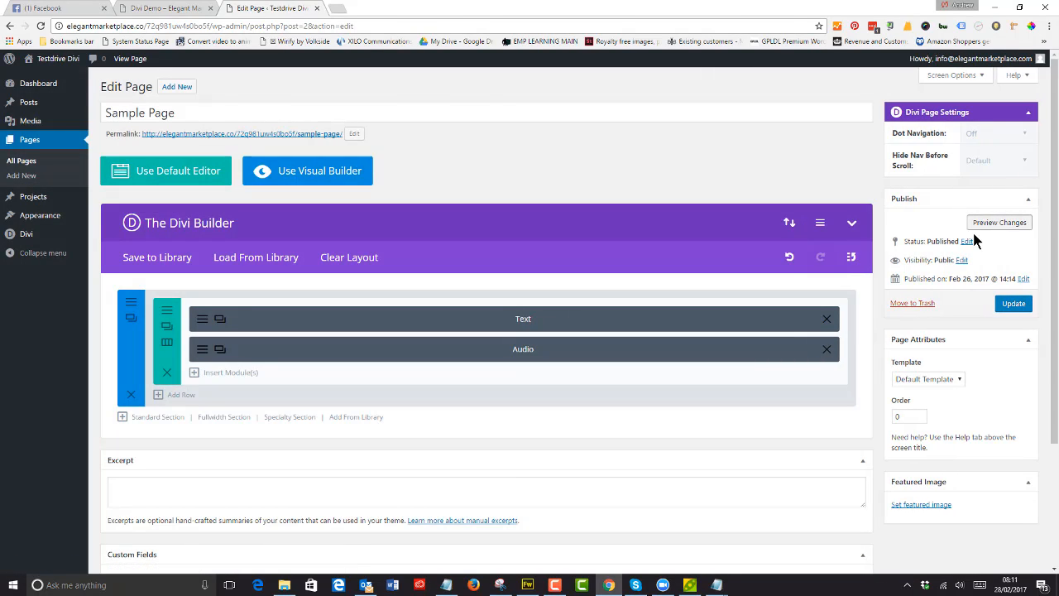
left_click(1000, 221)
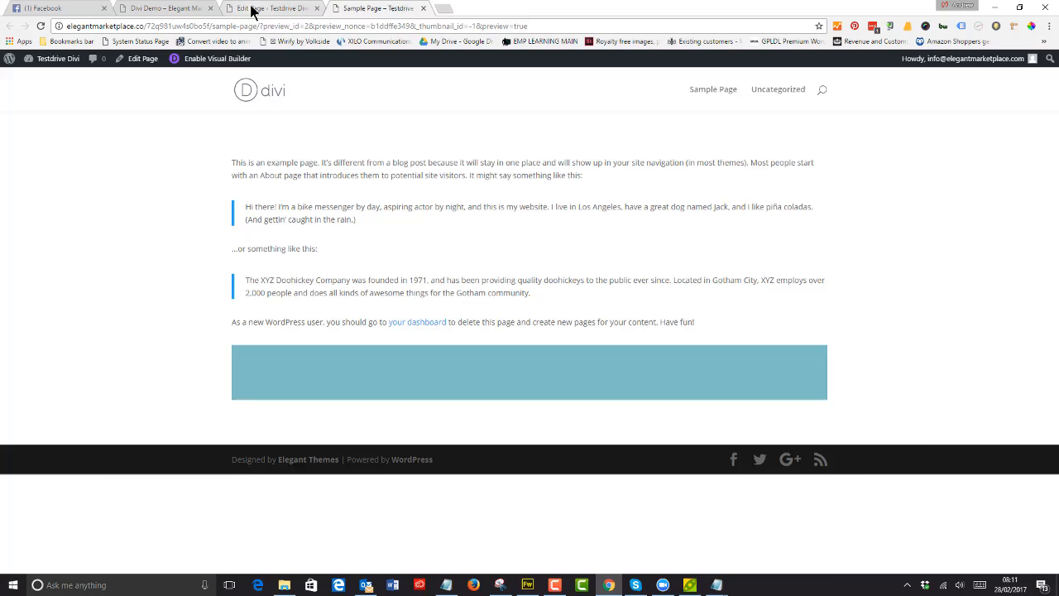
Return to the Divi Demo tab showing the Elegant Marketplace Test Drive page.
left_click(169, 10)
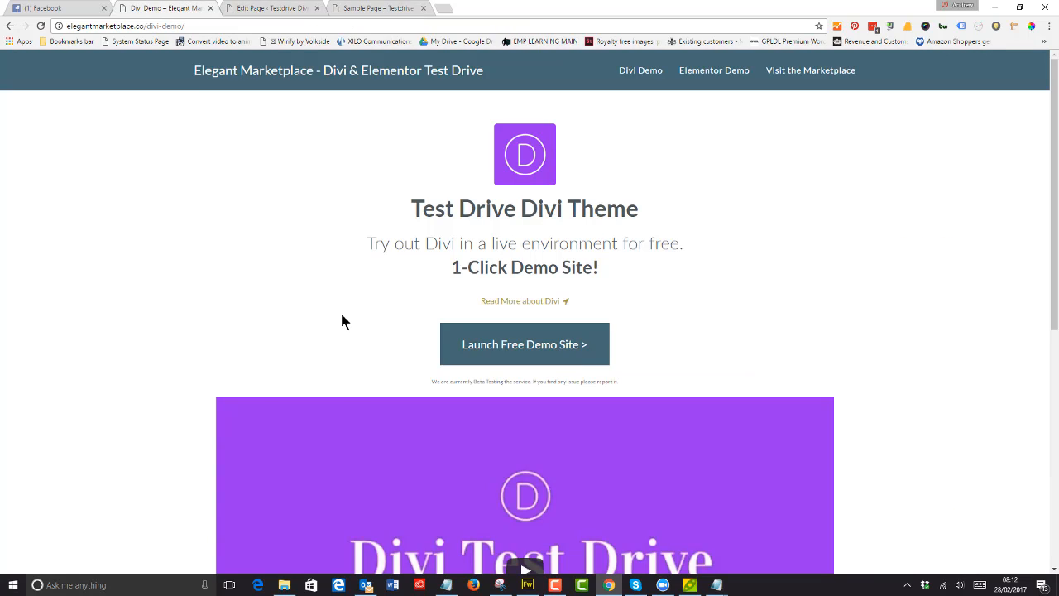
mouse_move(266, 81)
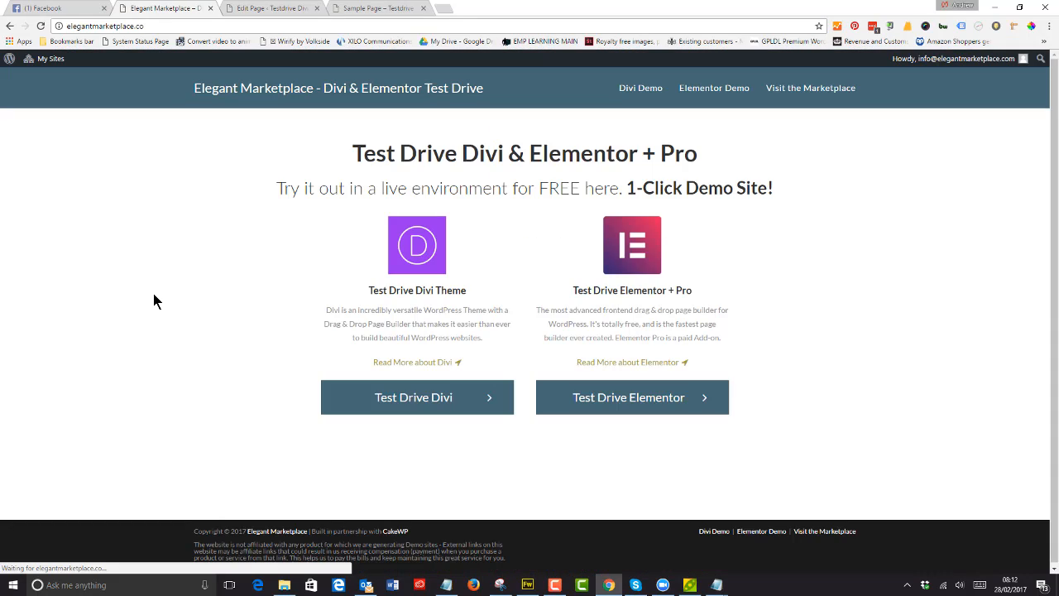
mouse_move(632, 251)
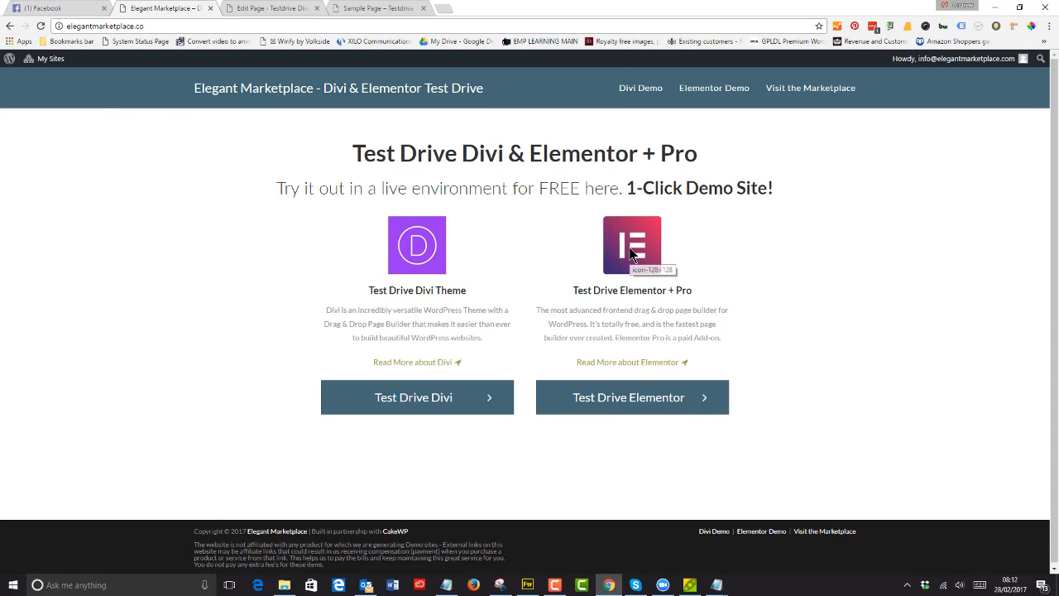